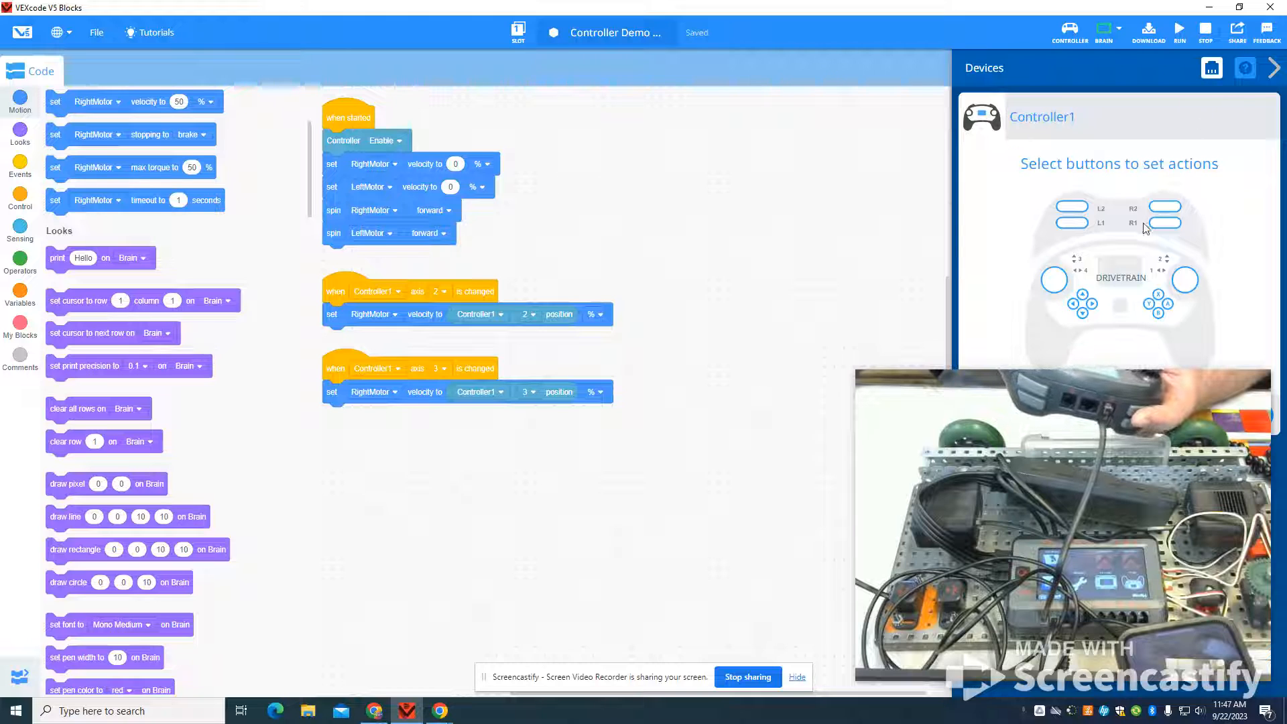
{"action": "mouse_move", "coordinate": [972, 225]}
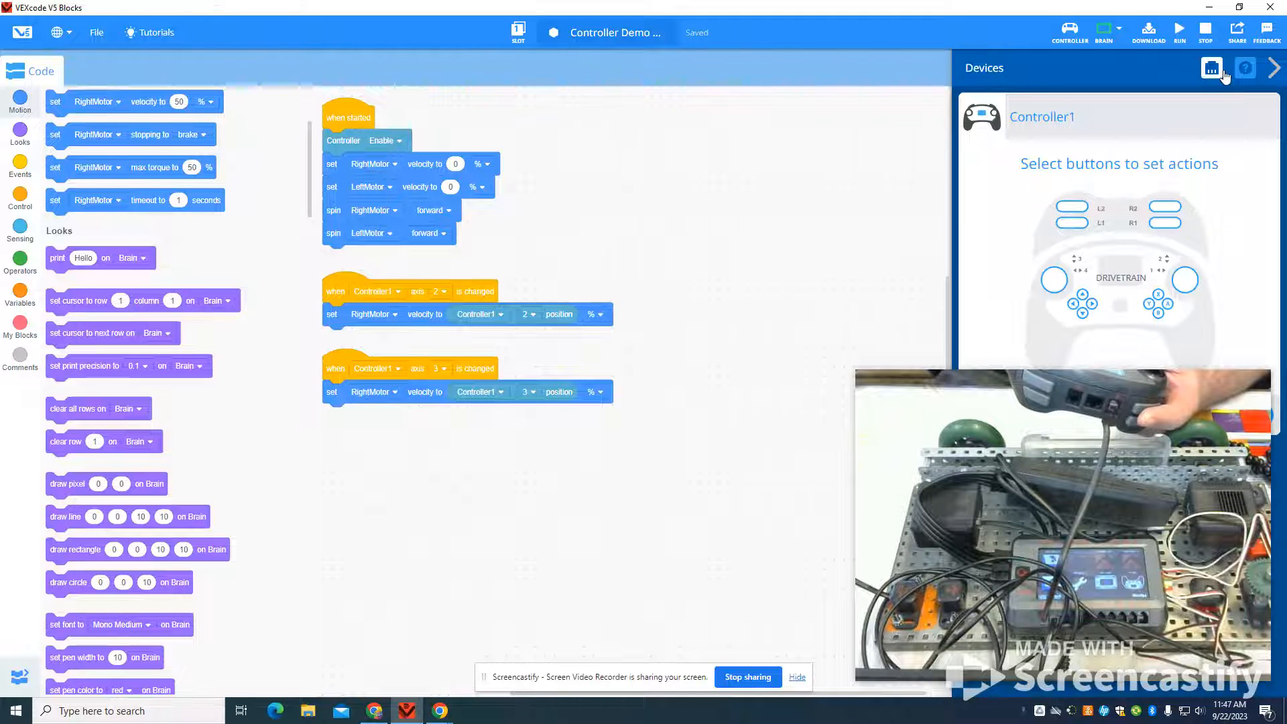
- Close the Controller1 device panel to show the Controller Demo program's three block stacks
{"action": "left_click", "coordinate": [1275, 69]}
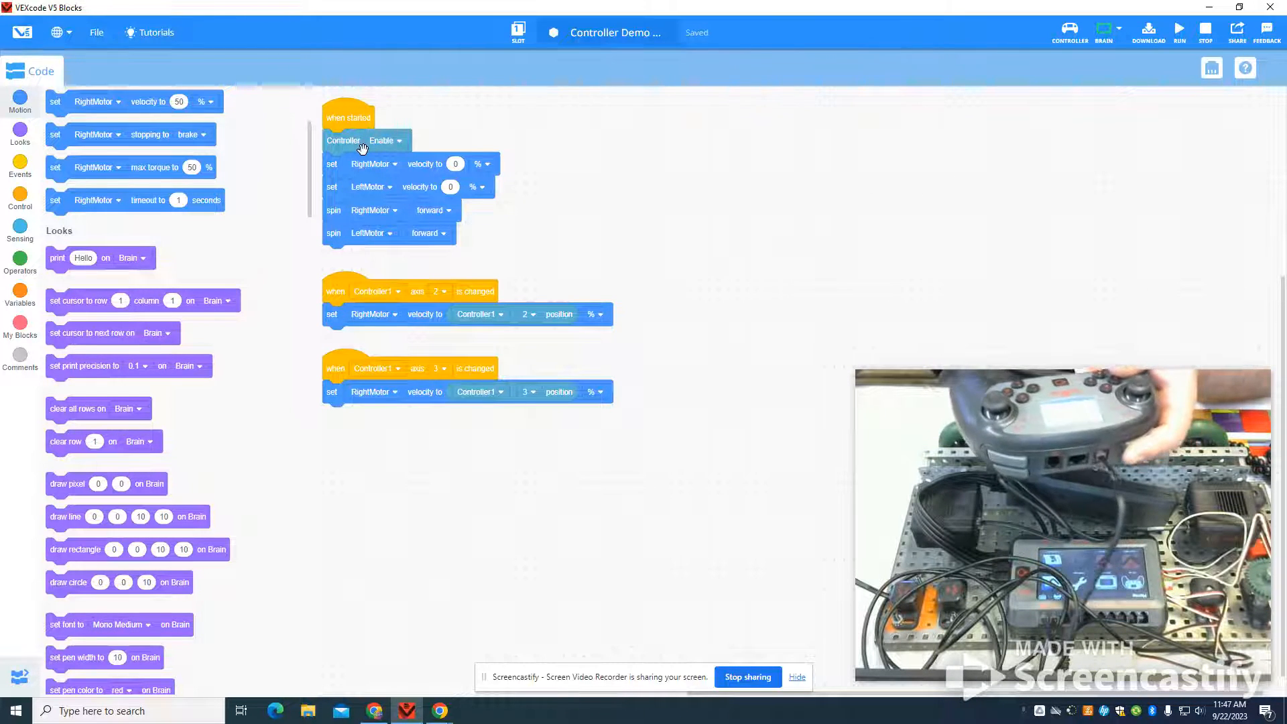
{"action": "mouse_move", "coordinate": [376, 168]}
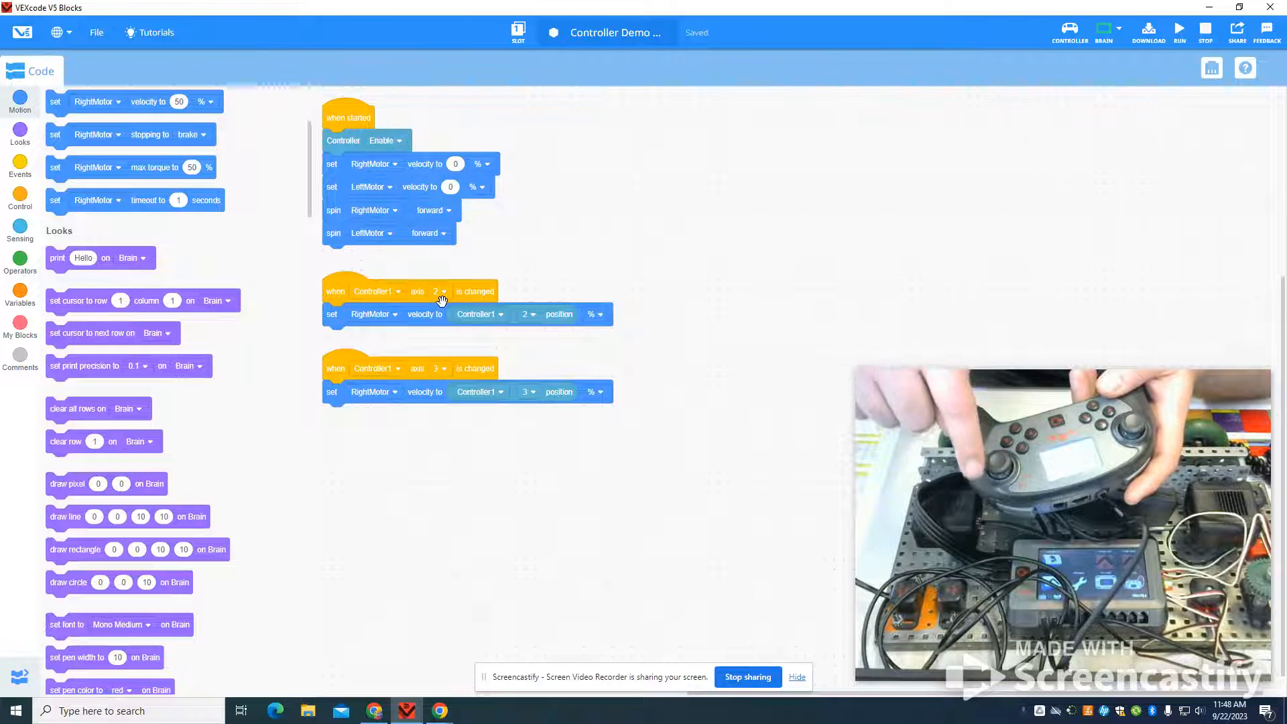
{"action": "mouse_move", "coordinate": [536, 318]}
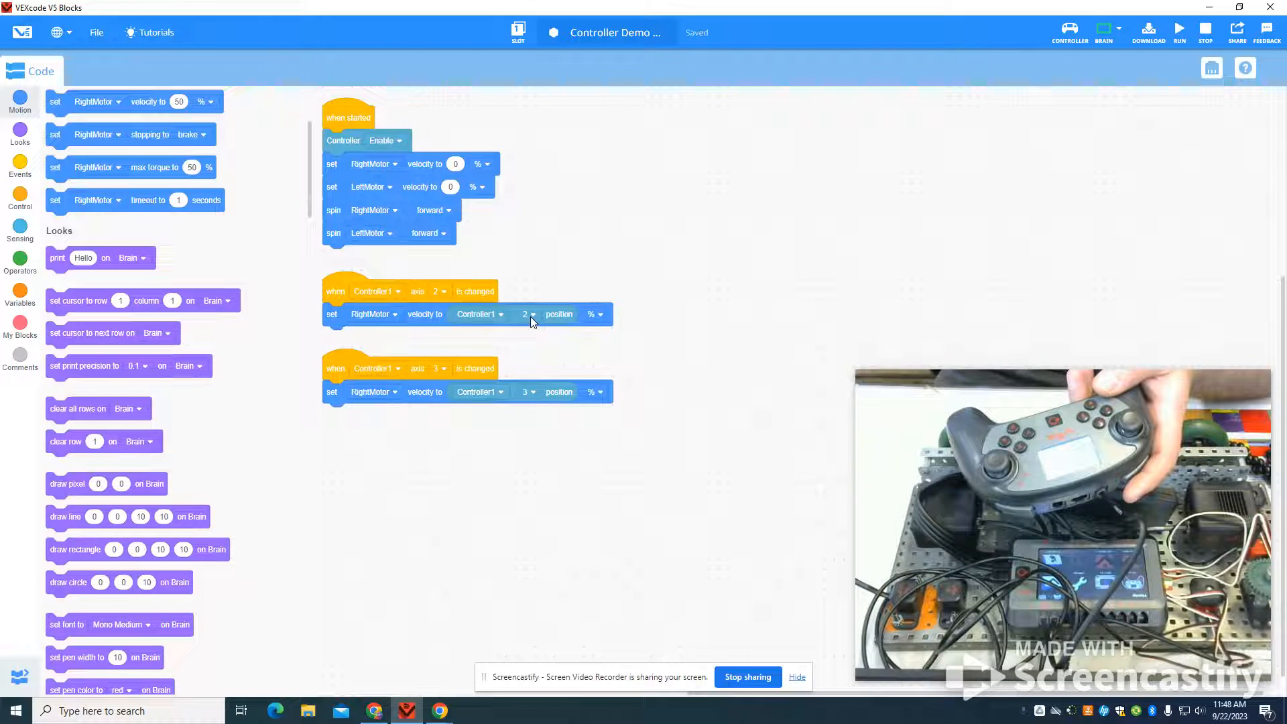
{"action": "mouse_move", "coordinate": [421, 411]}
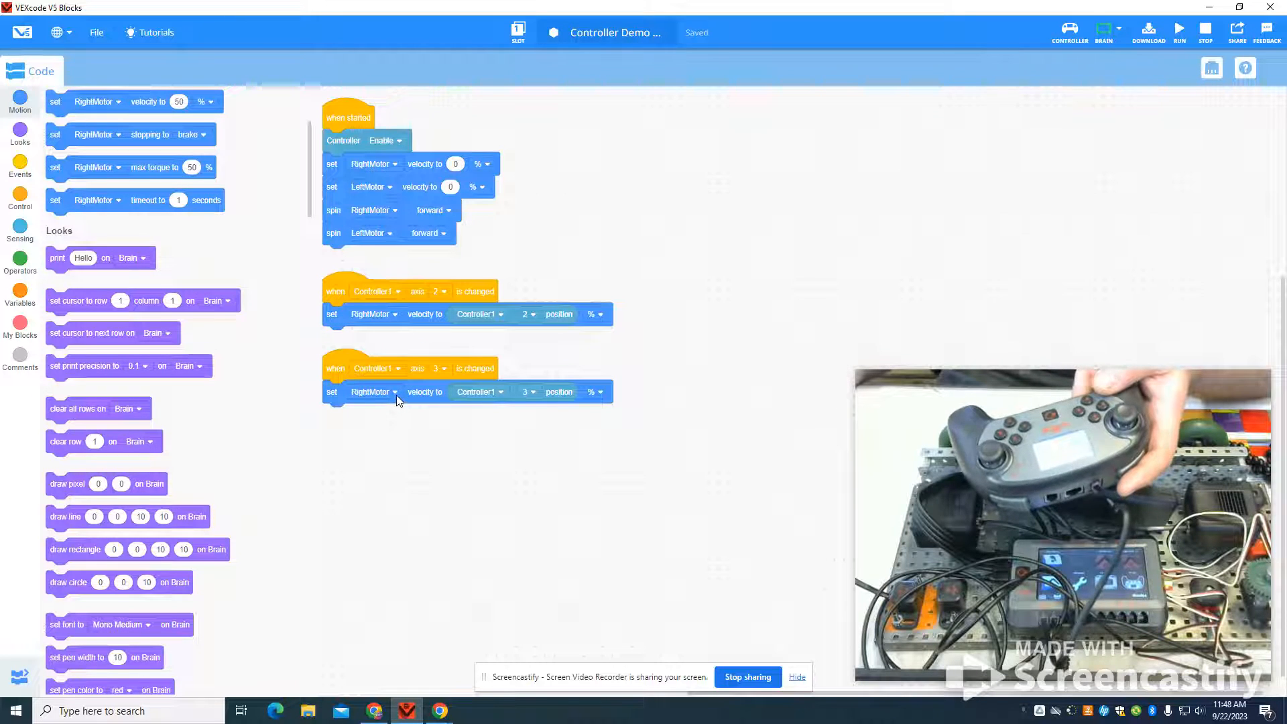
- Switch the axis 3 event's velocity block from RightMotor to LeftMotor
{"action": "left_click", "coordinate": [373, 392]}
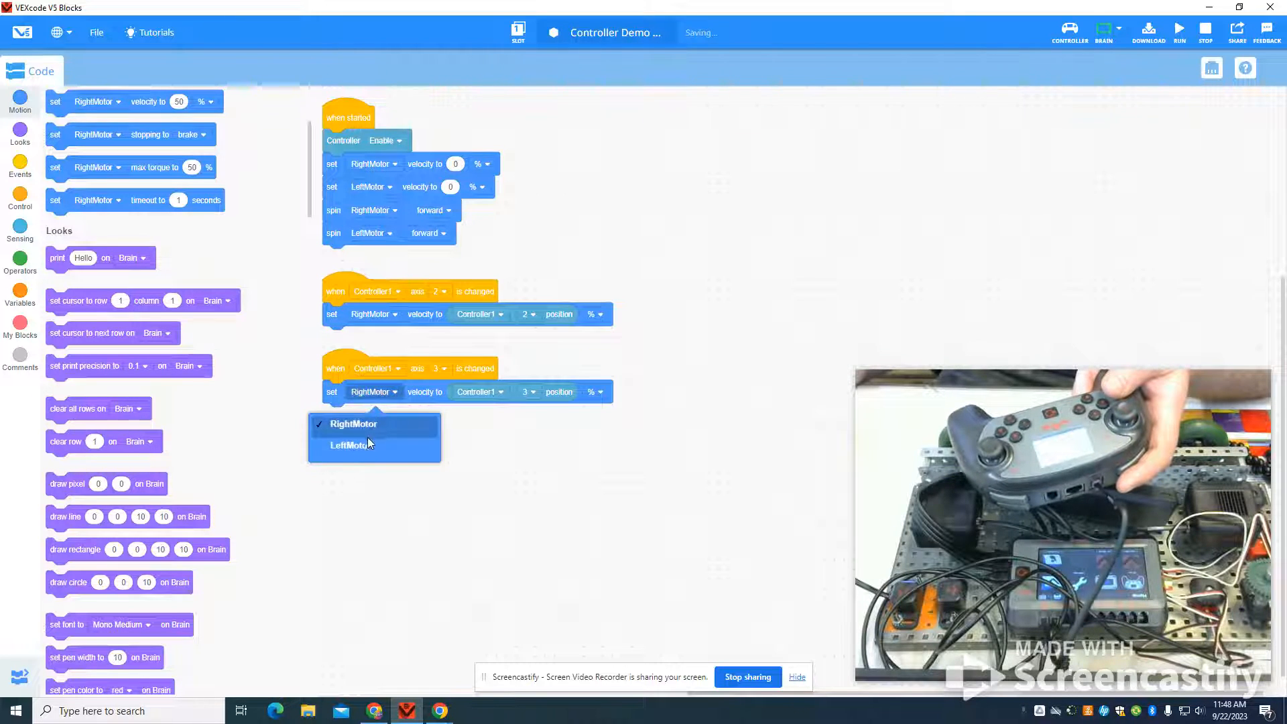
{"action": "left_click", "coordinate": [348, 445]}
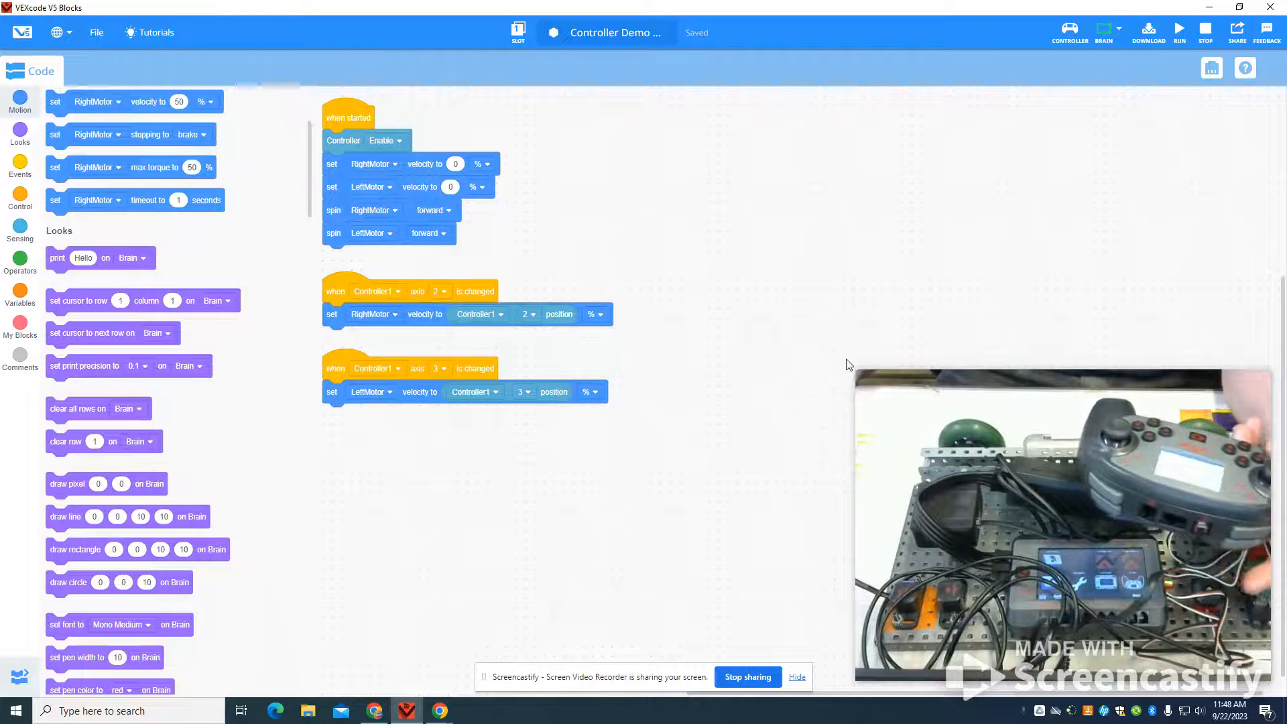
{"action": "mouse_move", "coordinate": [850, 366]}
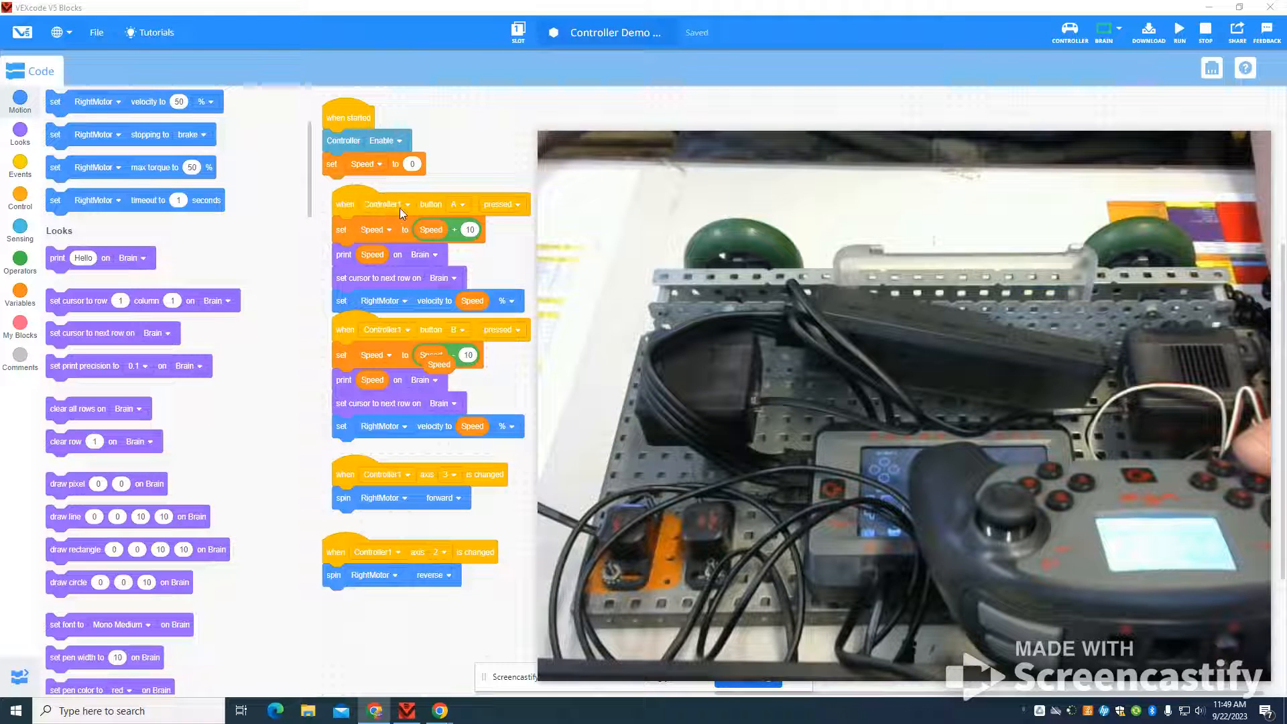
{"action": "mouse_move", "coordinate": [454, 230]}
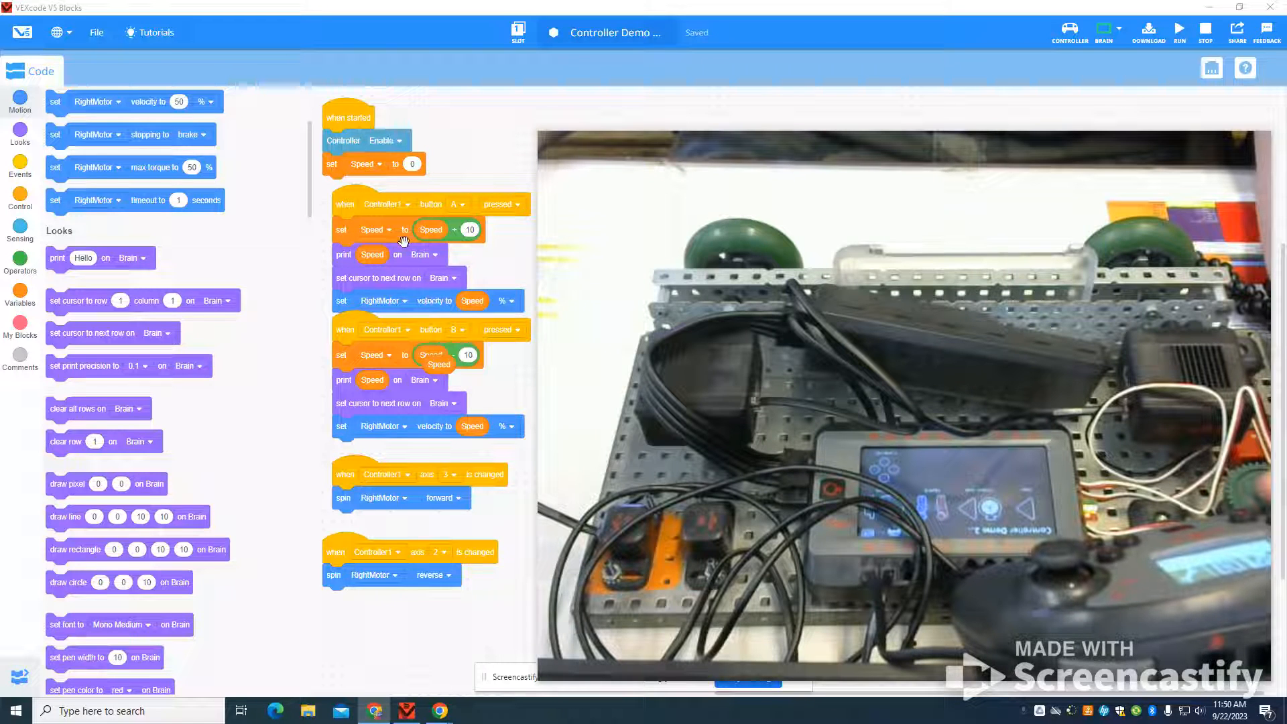
{"action": "mouse_move", "coordinate": [427, 362]}
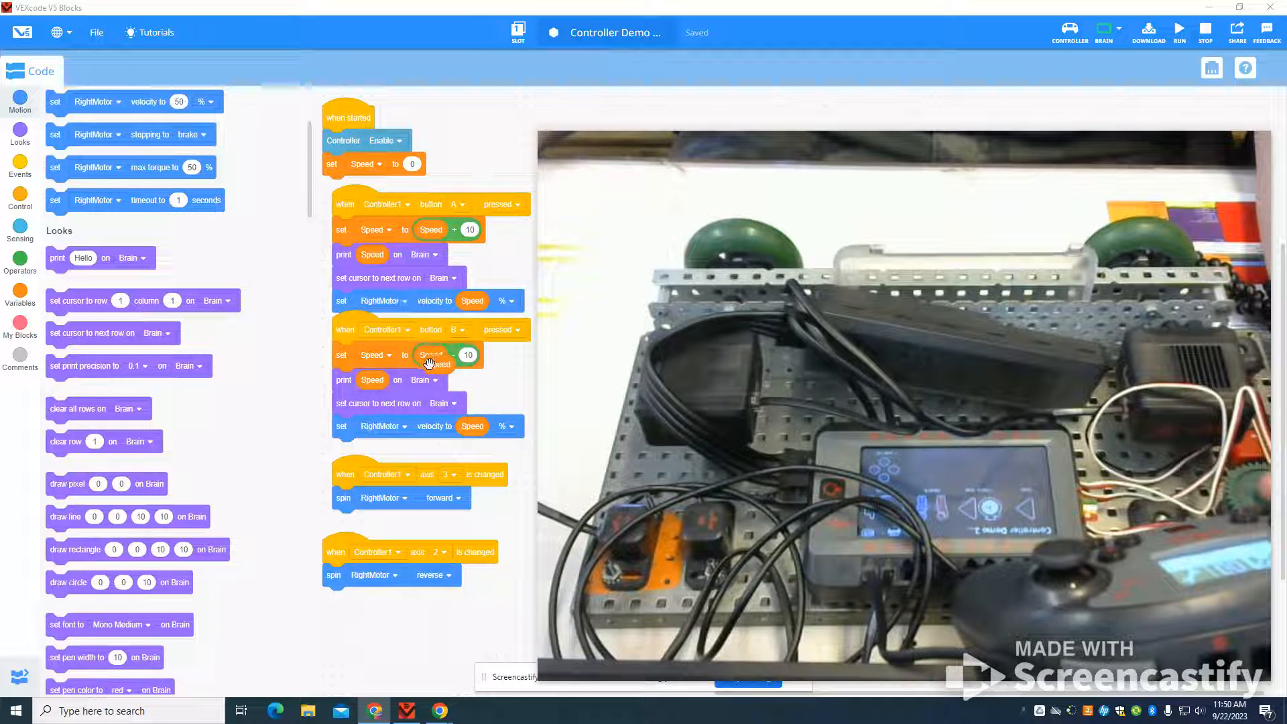